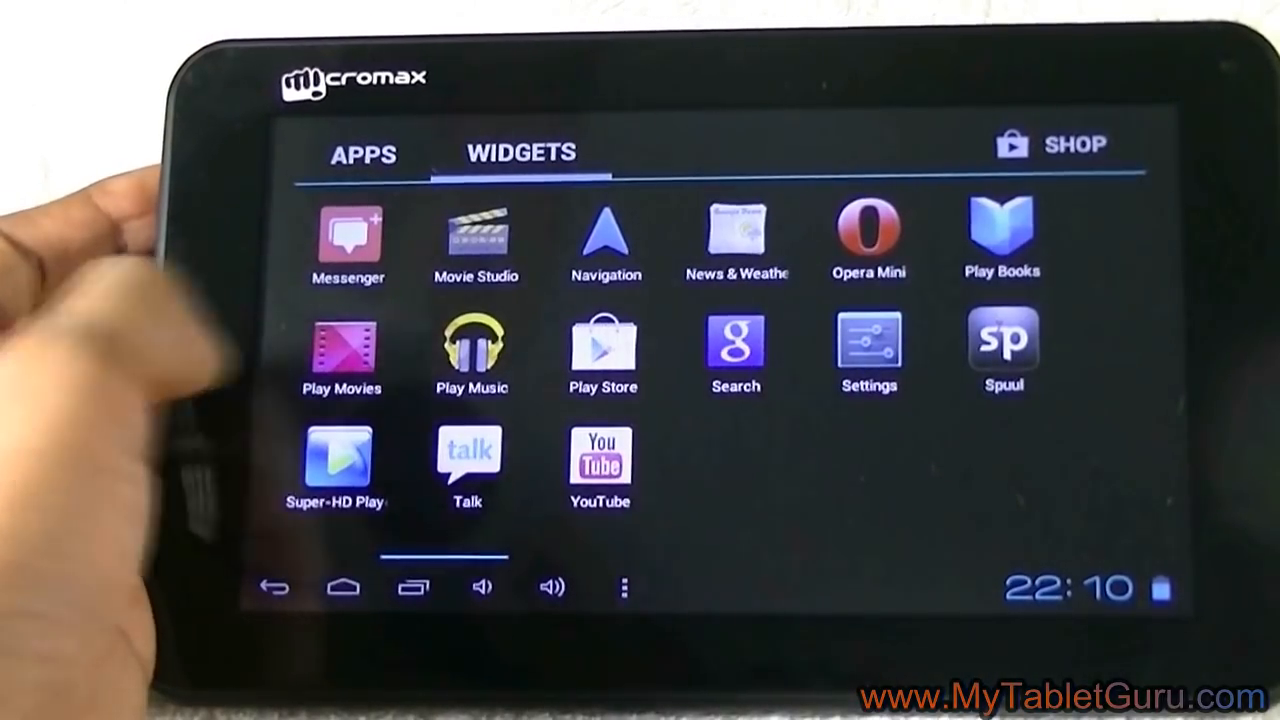
- Switch the app drawer from the last apps page to the Widgets list
{"action": "left_click", "coordinate": [520, 152]}
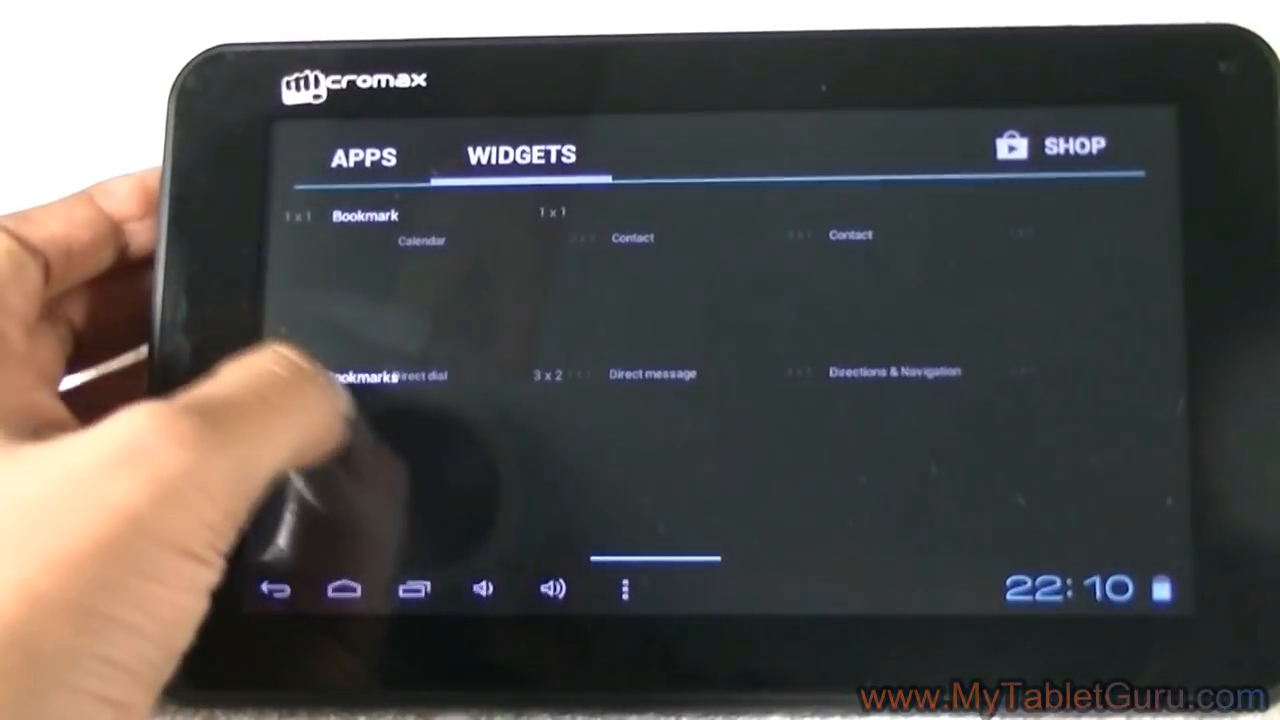